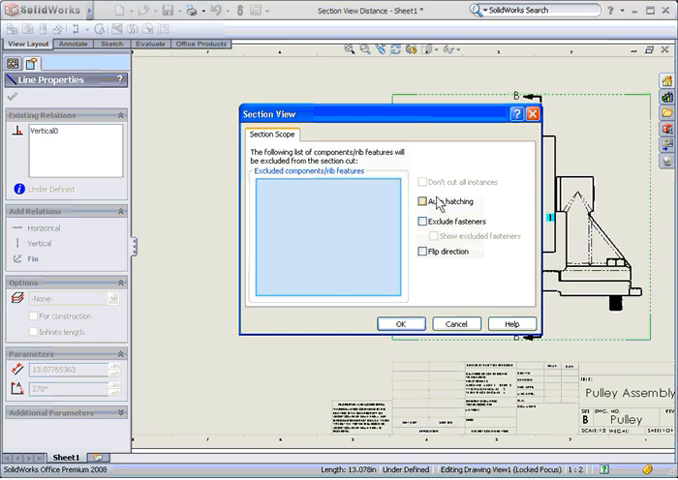
# Enable Auto hatching in the Section Scope settings for the new section view.
pyautogui.click(420, 202)
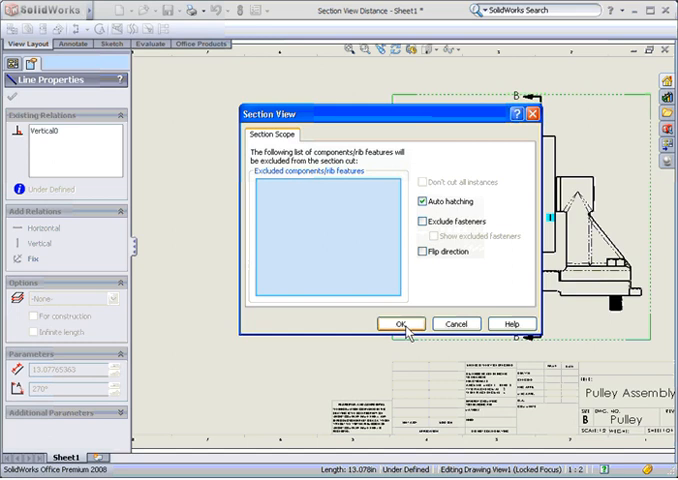
# Confirm the section settings to place hatched section view B-B on the sheet.
pyautogui.click(400, 324)
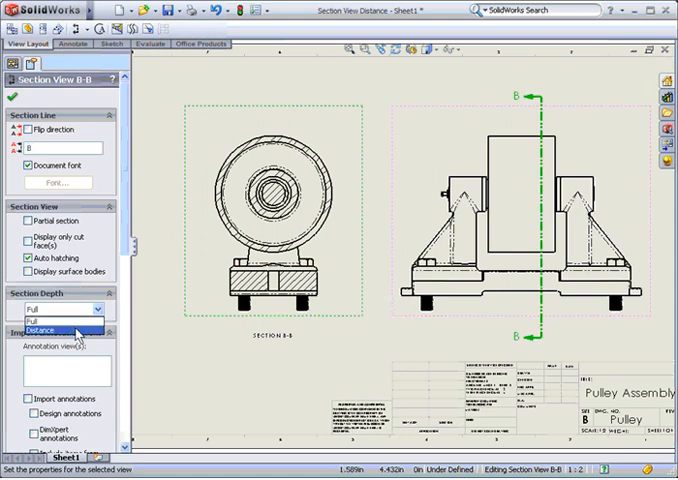
# Set the section depth of view B-B to Distance and preview the depth-limited cut.
pyautogui.click(58, 326)
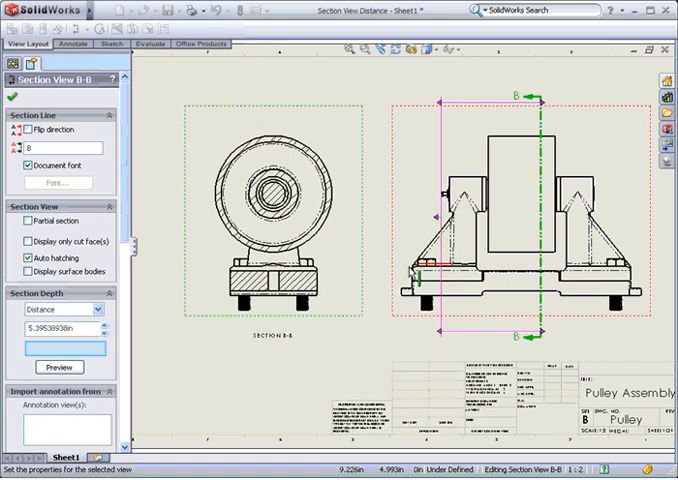
pyautogui.click(58, 368)
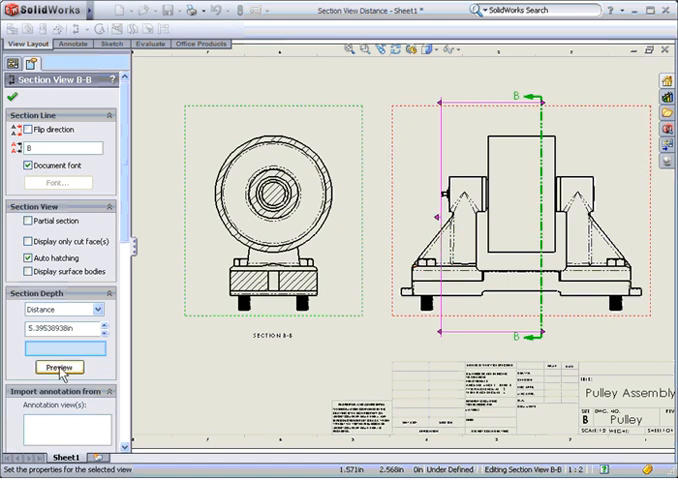
# Refresh the preview so view B-B shows only geometry within the section depth.
pyautogui.click(58, 368)
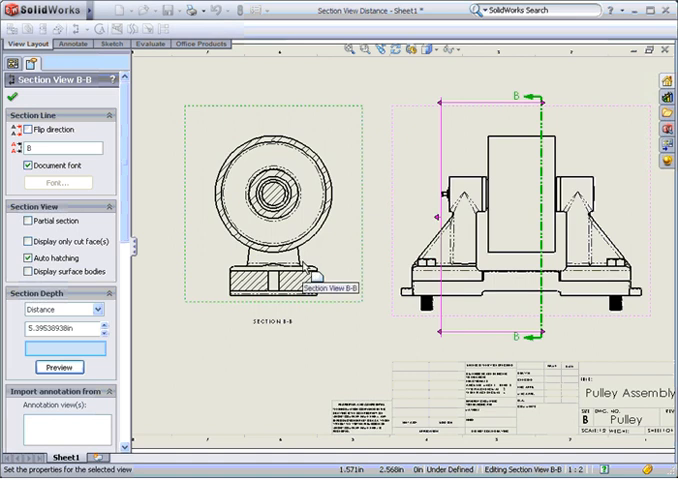
pyautogui.moveTo(166, 340)
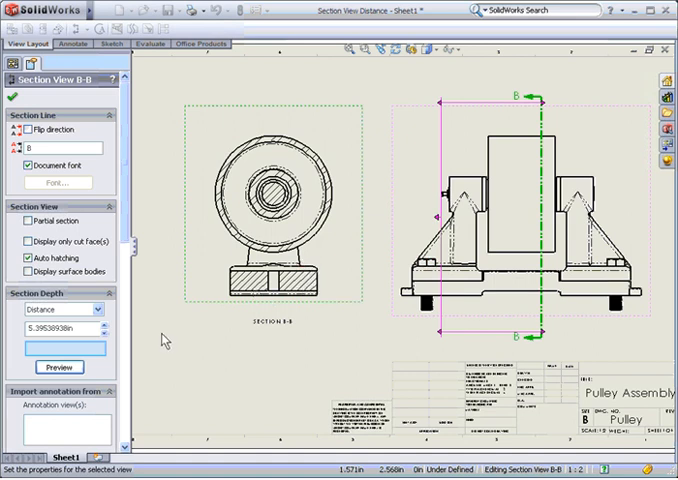